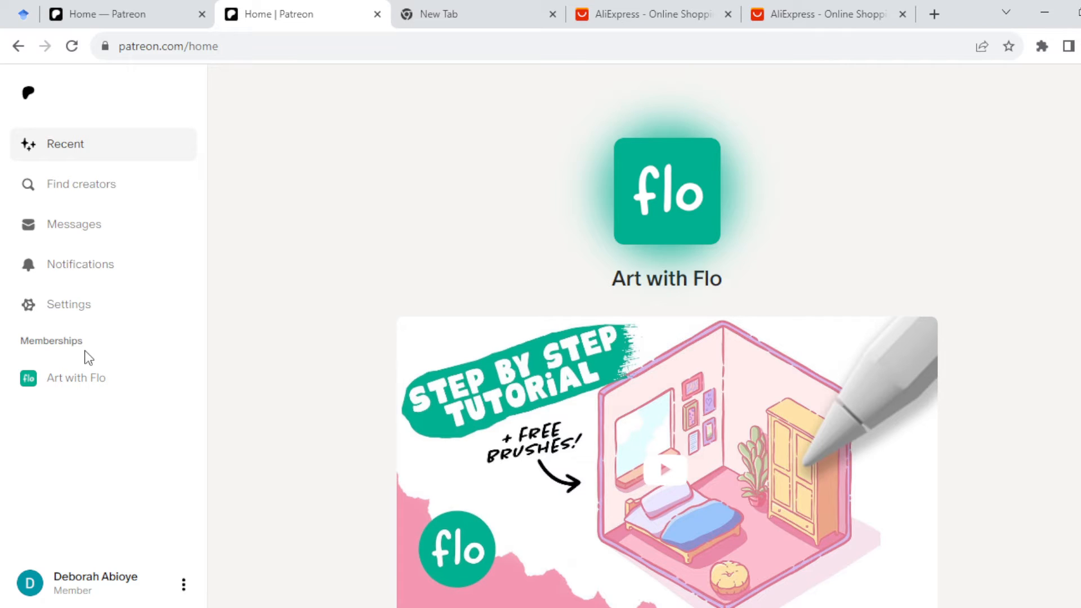
mouse_move(292, 373)
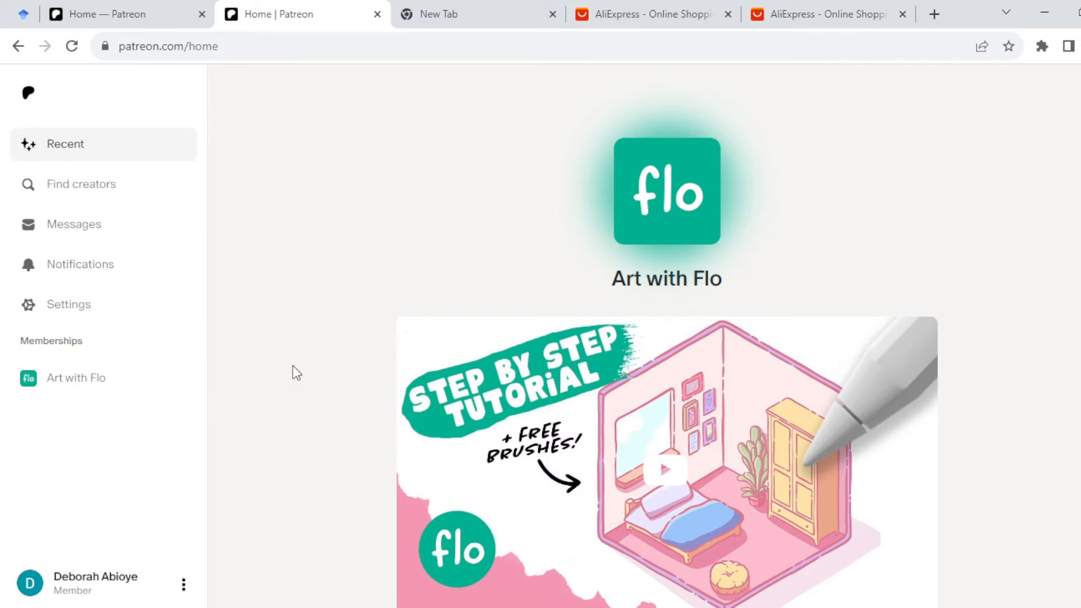
mouse_move(351, 353)
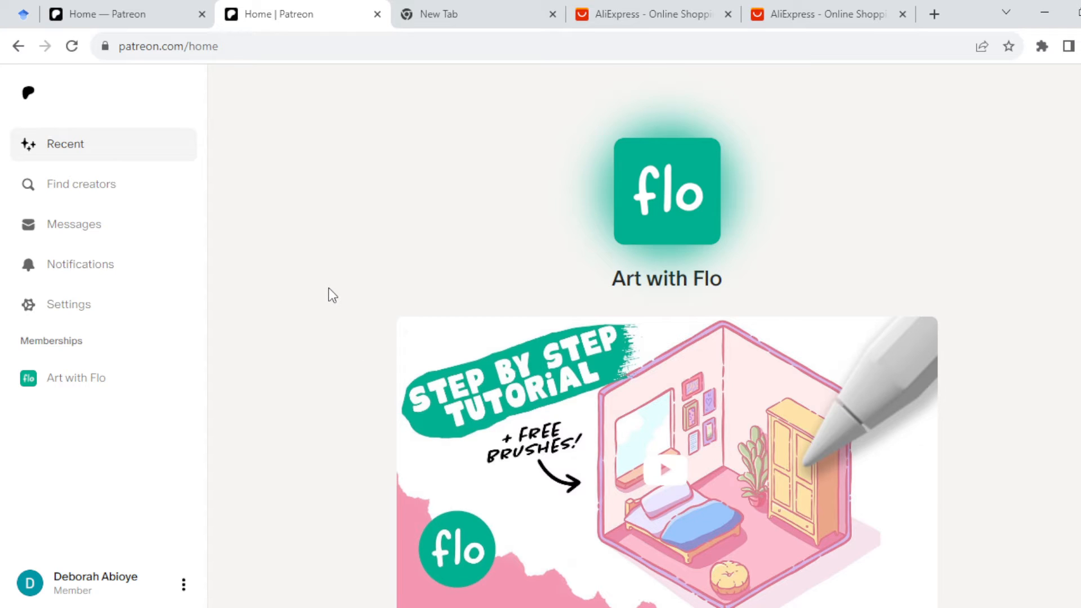
mouse_move(253, 262)
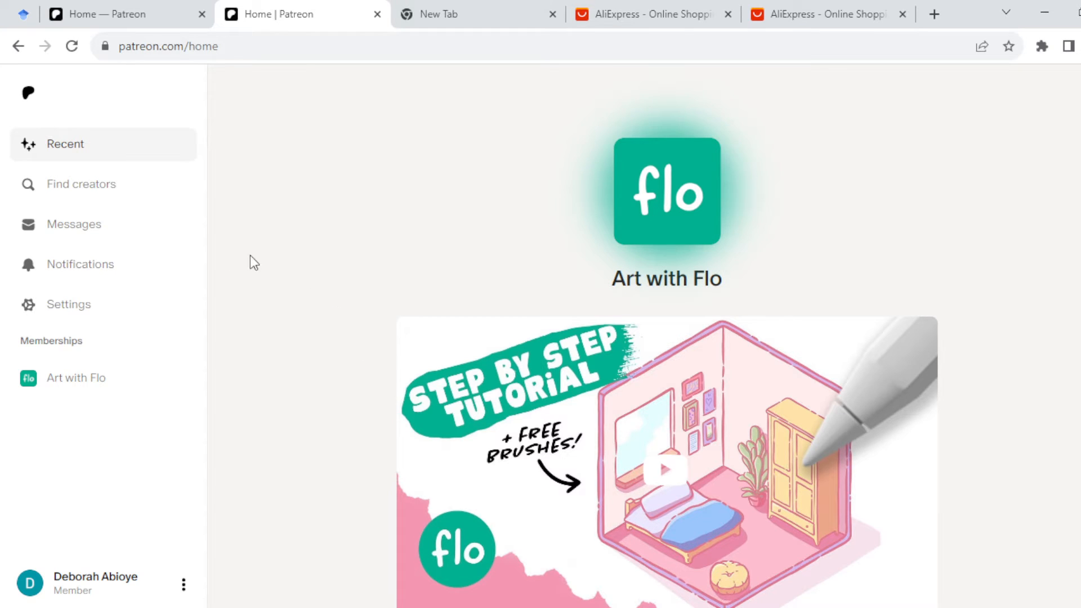
mouse_move(131, 150)
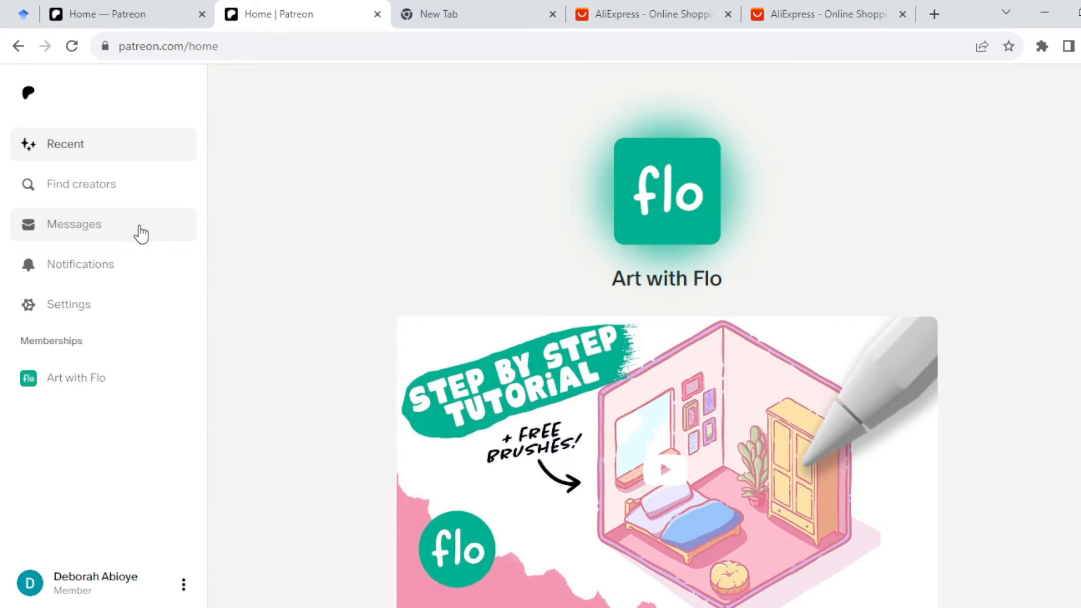
mouse_move(88, 304)
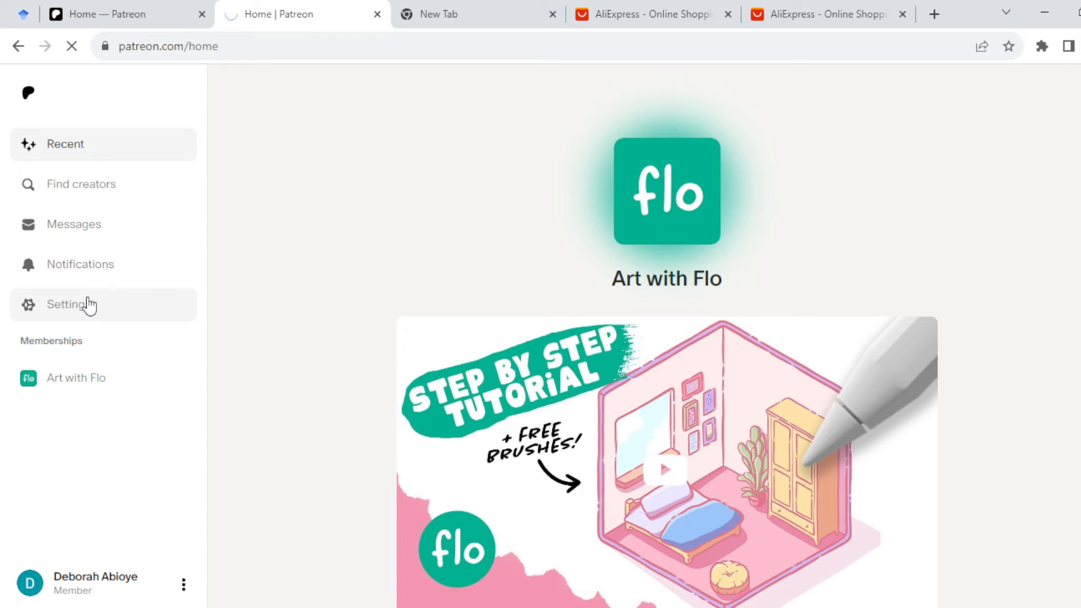
Open Patreon account settings from the left sidebar, landing on the Basics profile page.
click(71, 304)
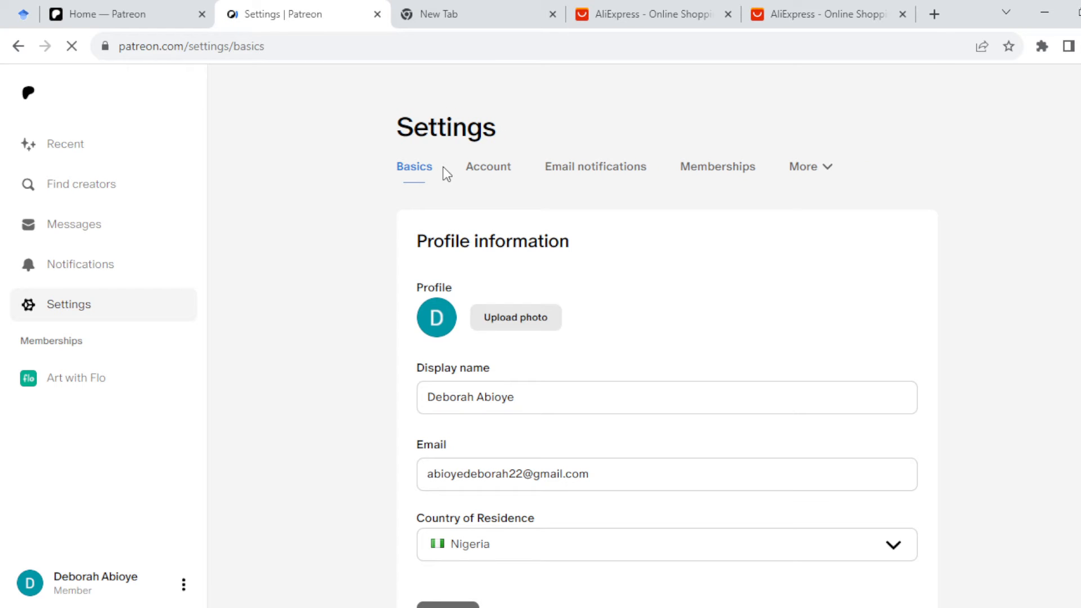
mouse_move(486, 181)
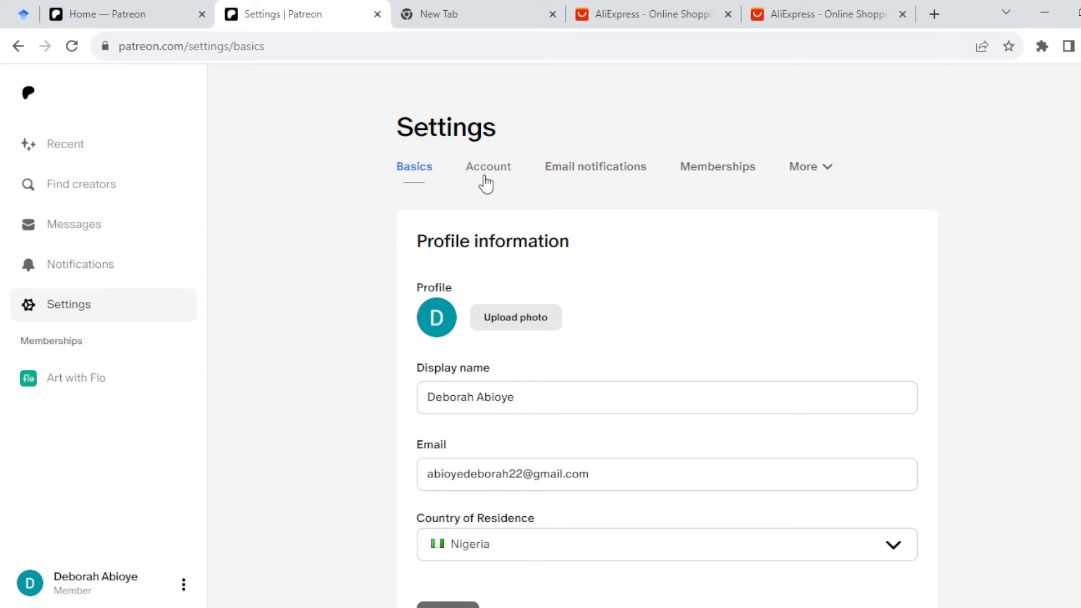
mouse_move(717, 169)
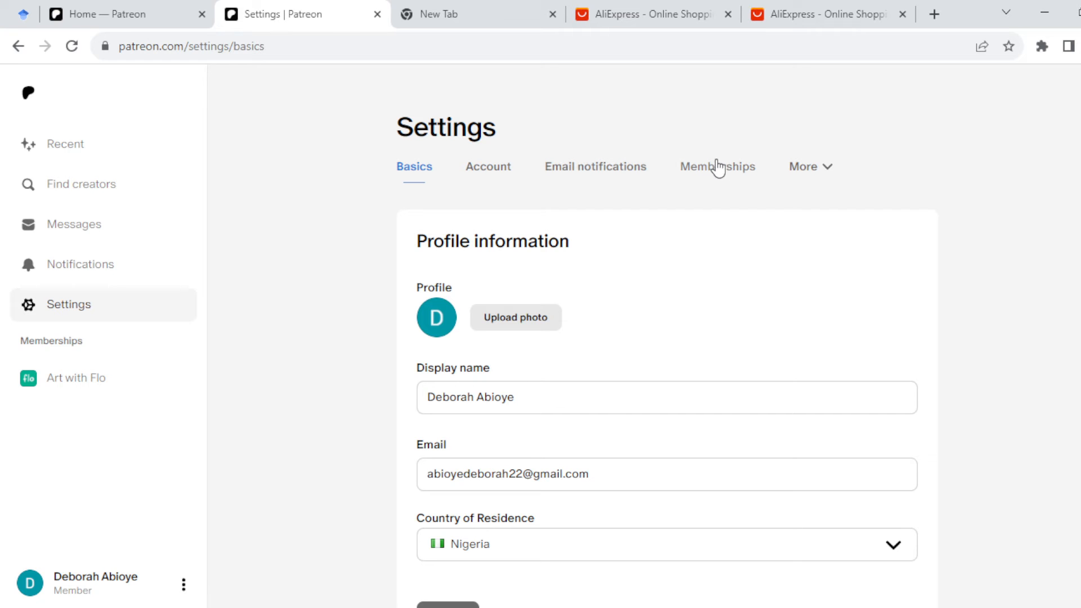
Switch to the Memberships settings tab, which shows no active pledges.
click(717, 166)
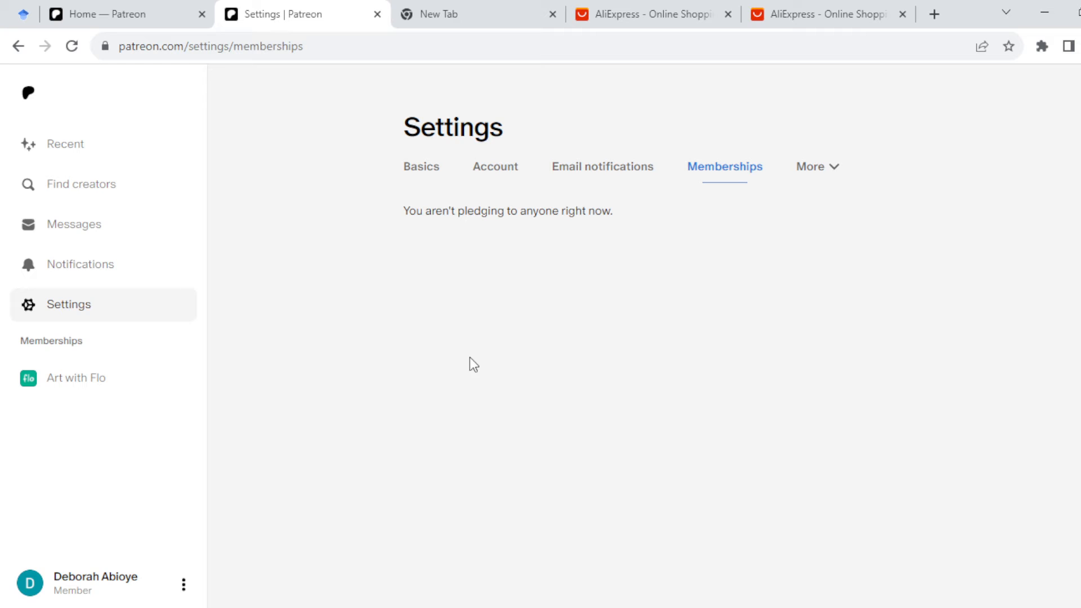
mouse_move(467, 237)
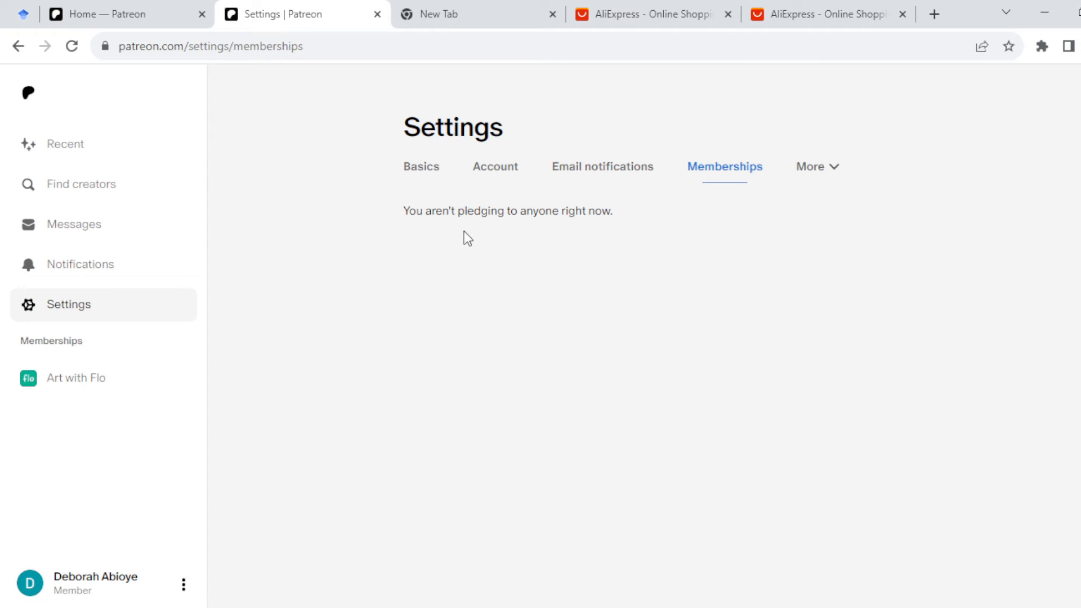
mouse_move(426, 301)
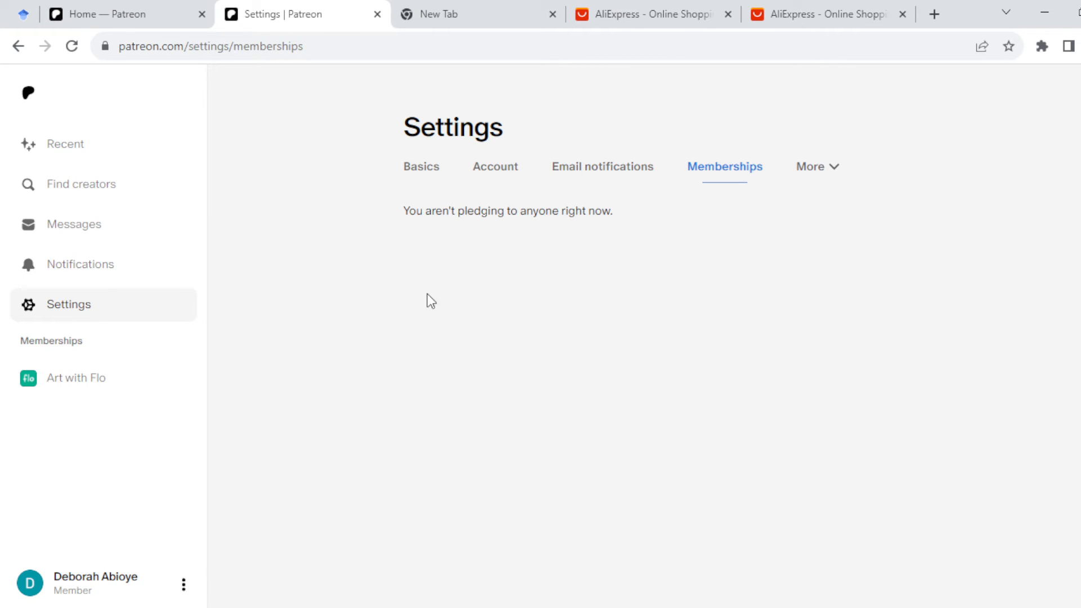
mouse_move(458, 350)
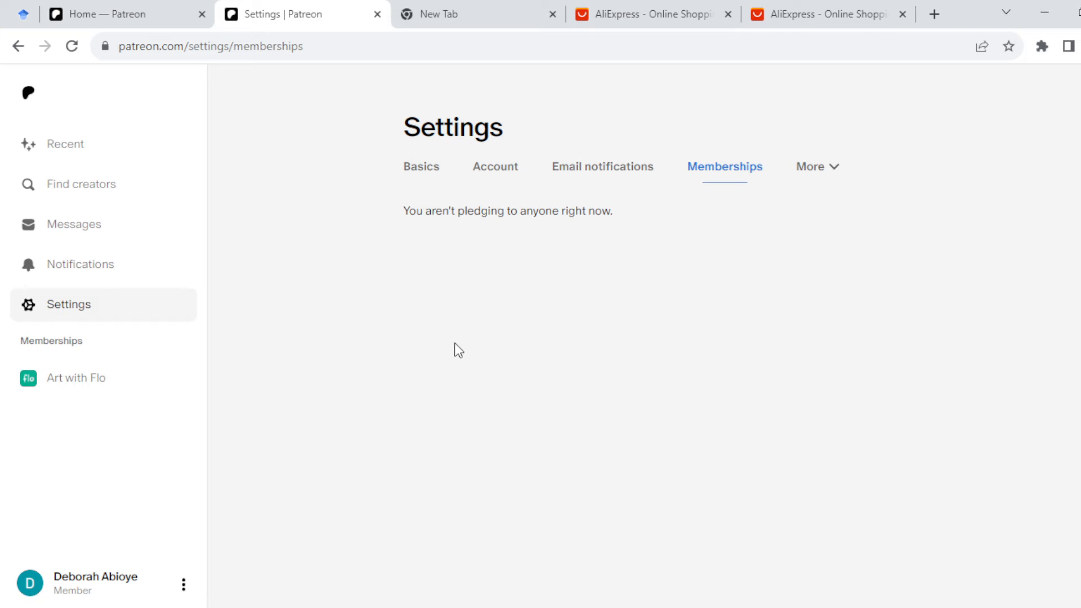
mouse_move(466, 226)
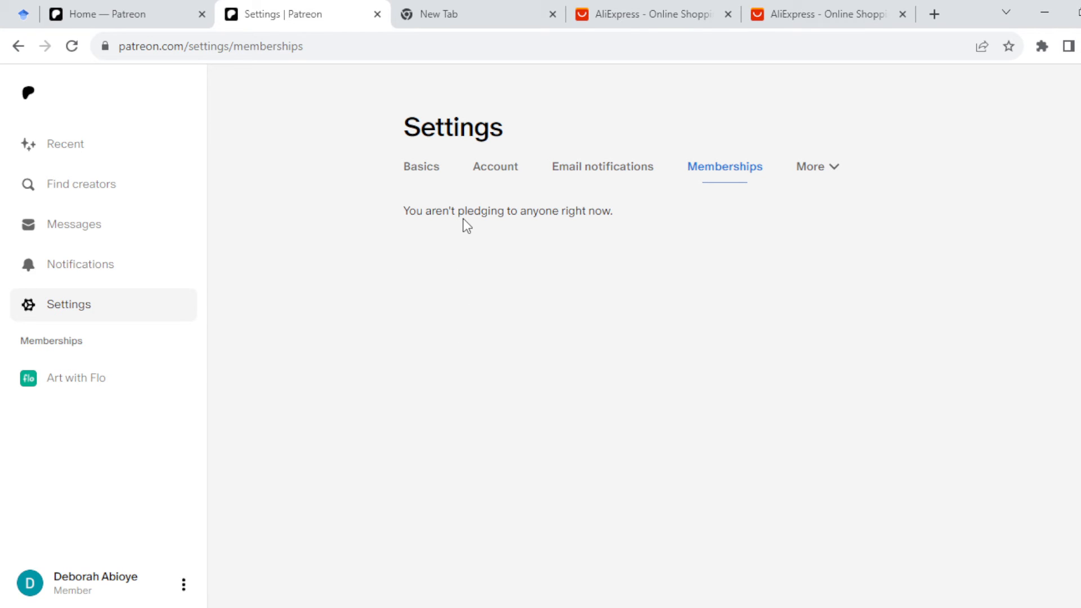
mouse_move(495, 268)
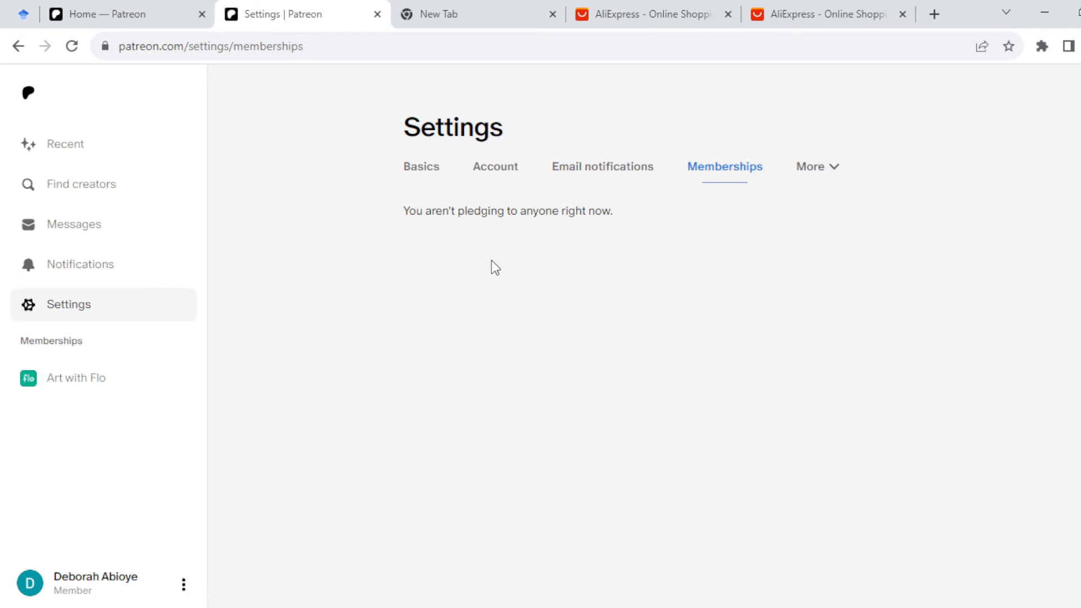
mouse_move(454, 473)
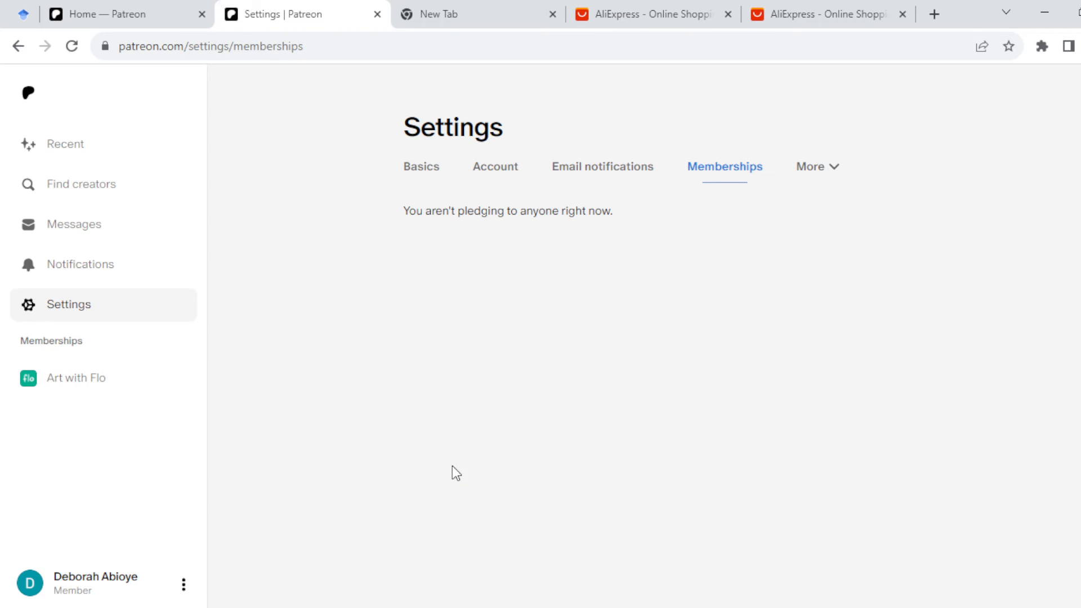
mouse_move(419, 231)
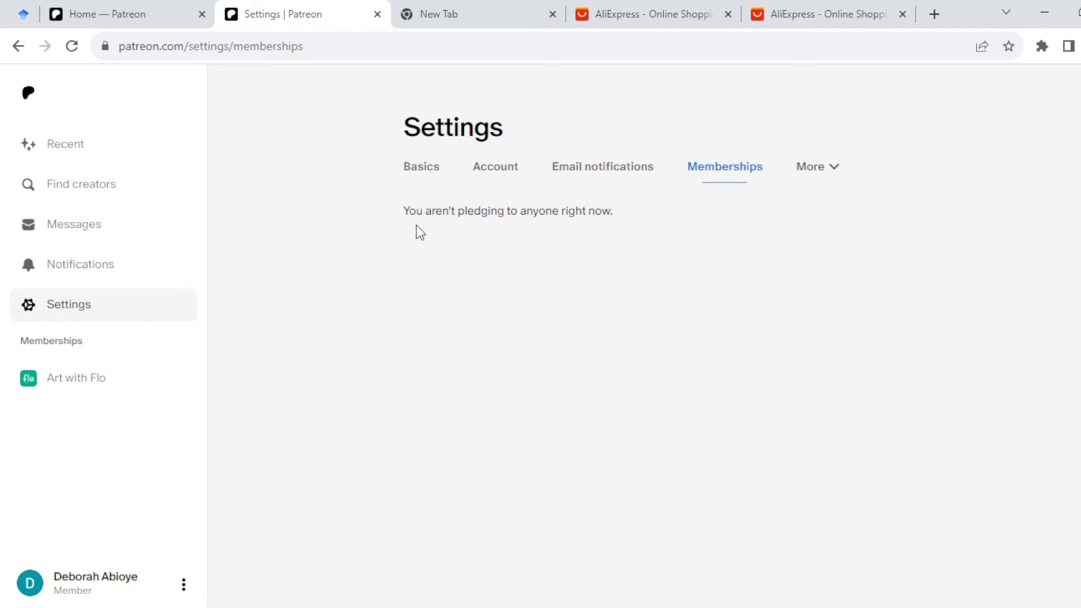
drag(416, 211, 612, 211)
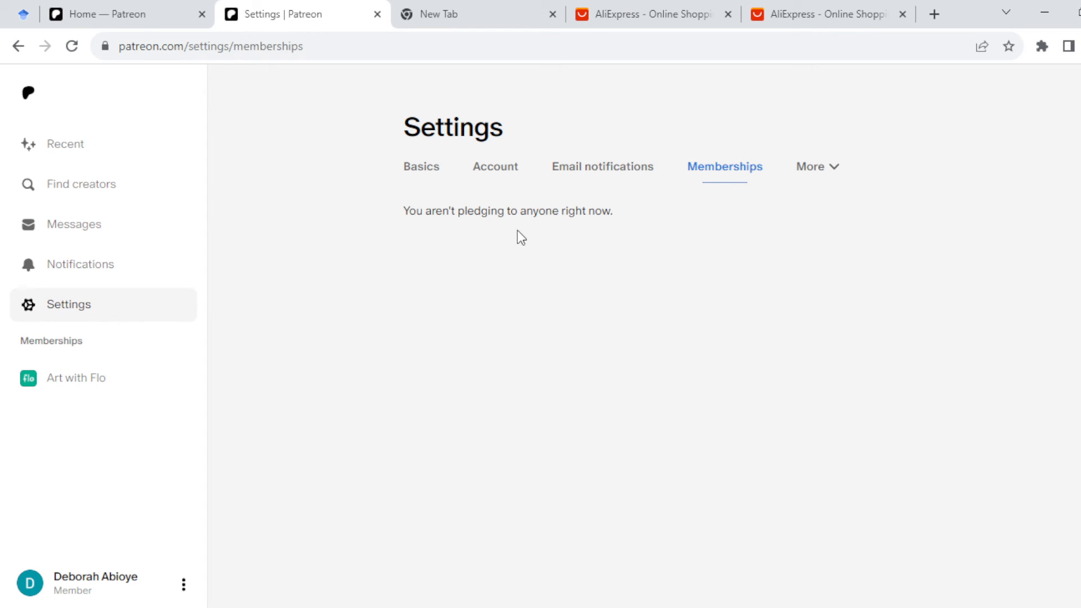
mouse_move(425, 215)
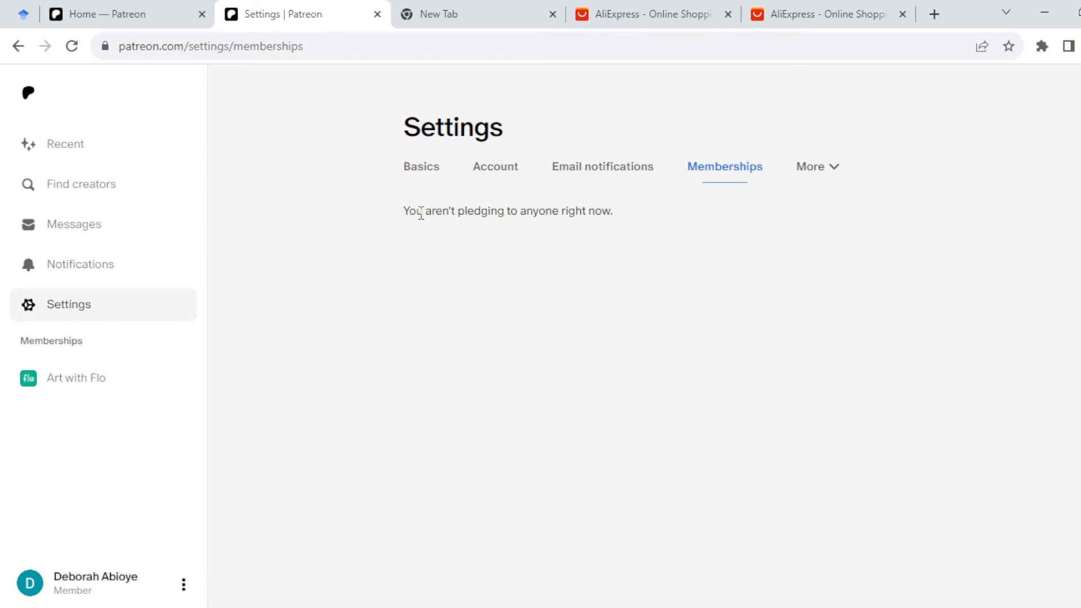
mouse_move(527, 230)
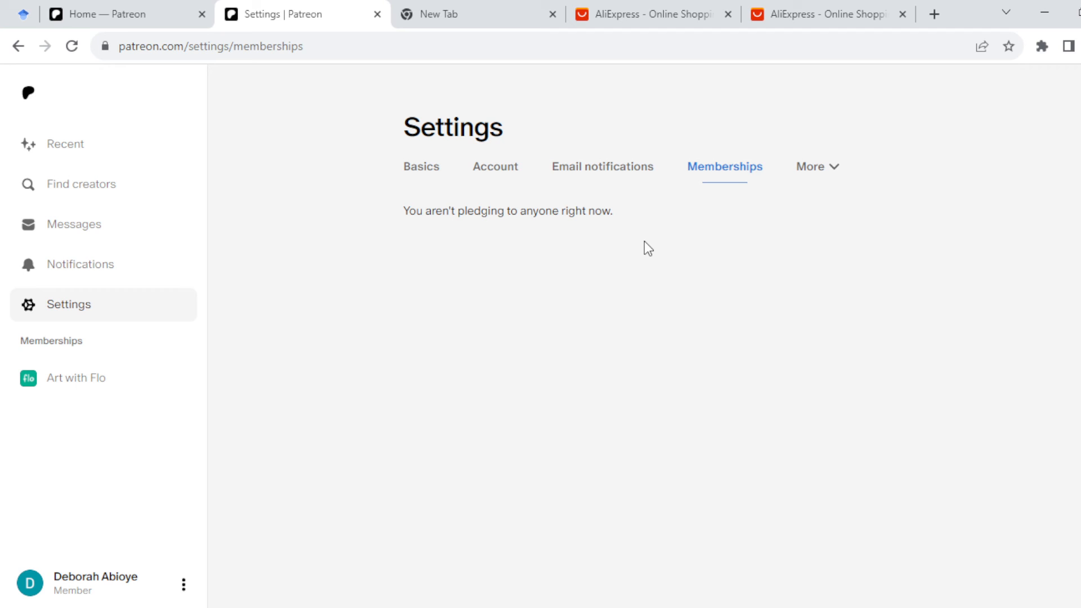
mouse_move(544, 269)
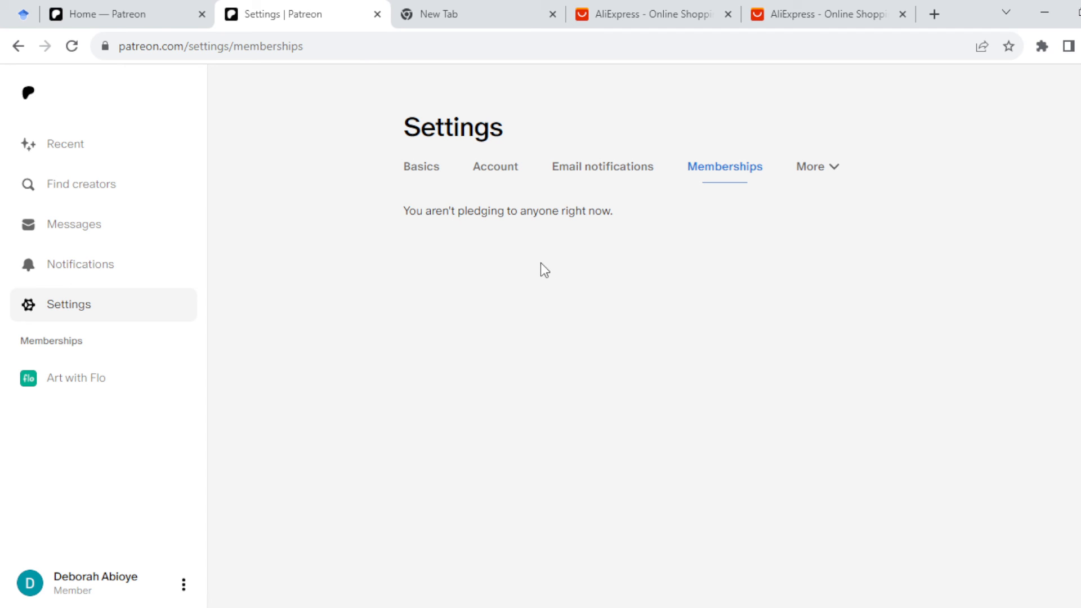